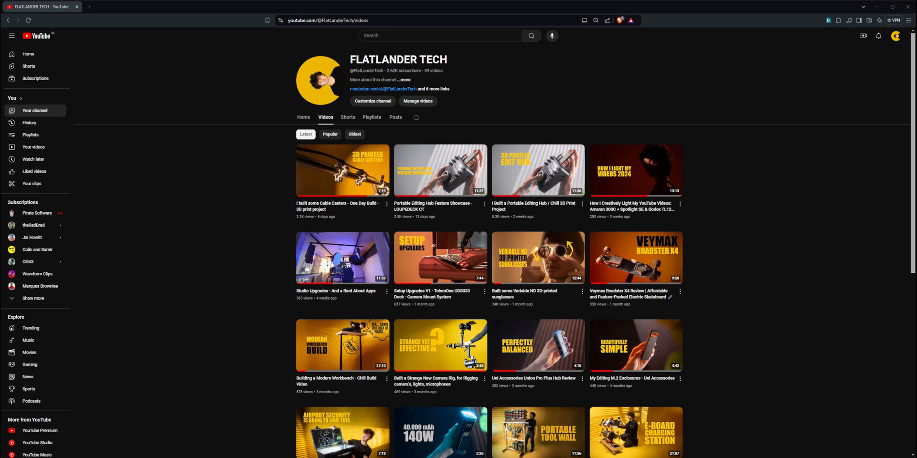
Scroll the FLATLANDER TECH Videos list down to the Logitech MX Master 3S review thumbnail
scroll("down", 3)
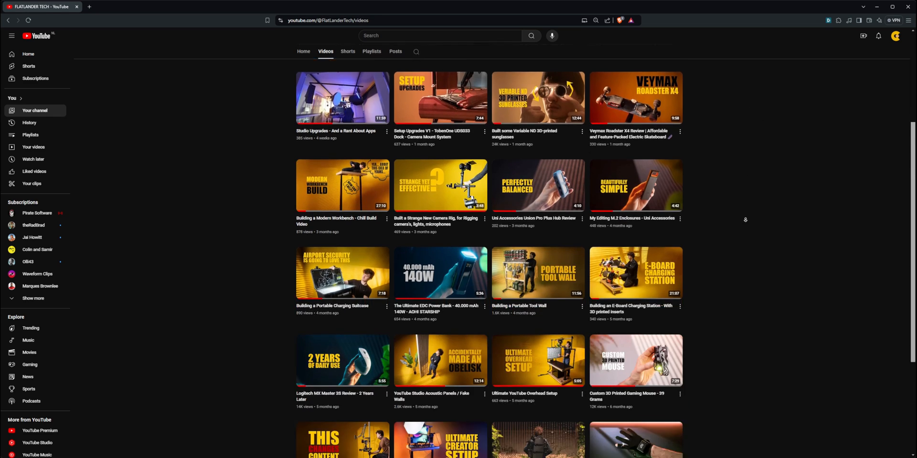
scroll("down", 3)
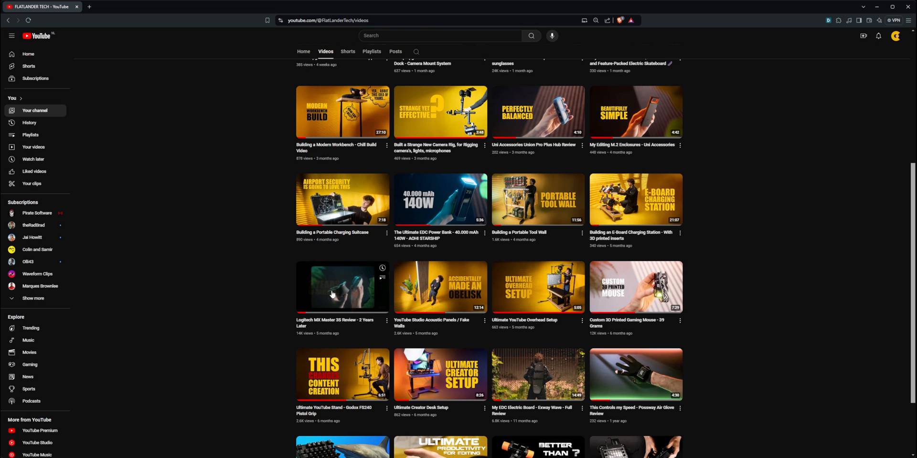
left_click(342, 287)
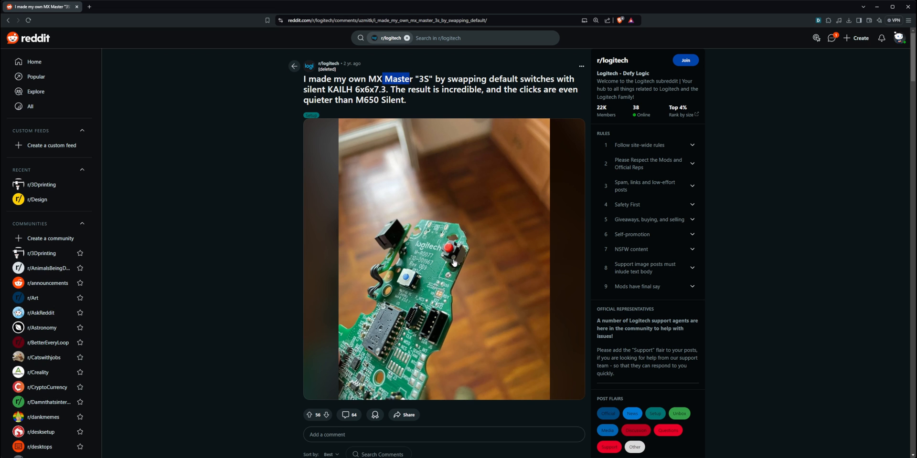
mouse_move(442, 247)
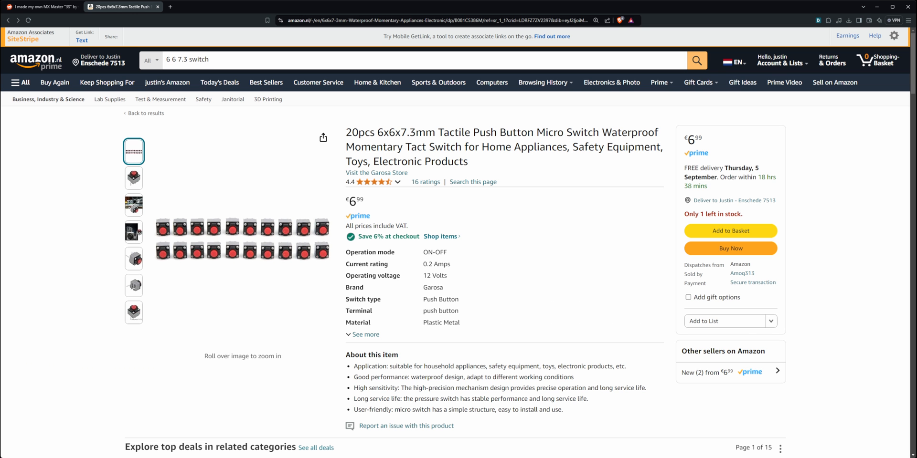
Return to results and open the Youmile 100PACK 6x6x5mm tact switch listing's second photo
left_click(8, 21)
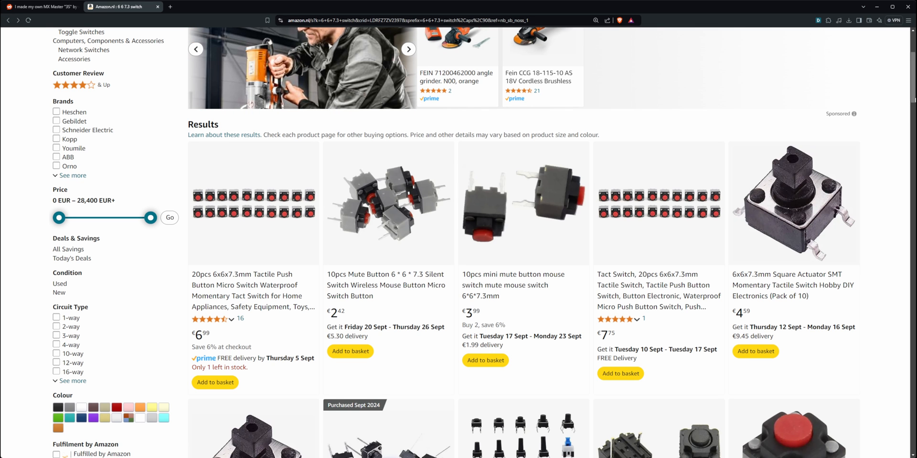
scroll("down", 3)
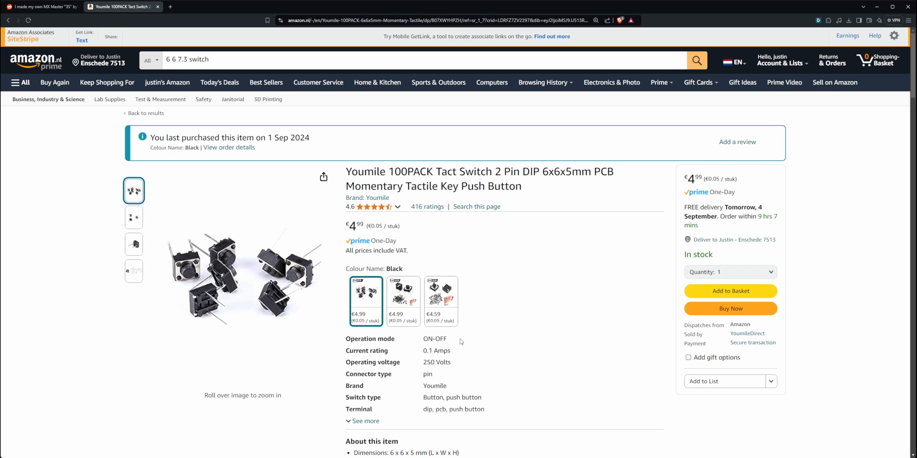
left_click(133, 218)
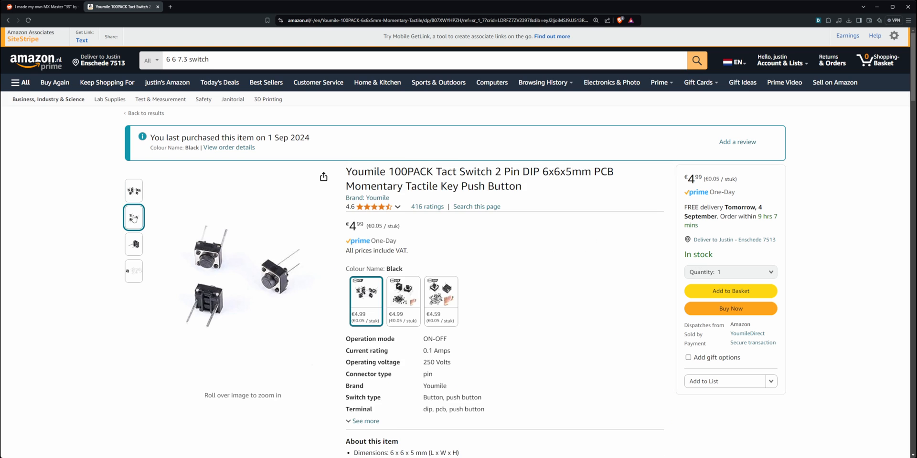